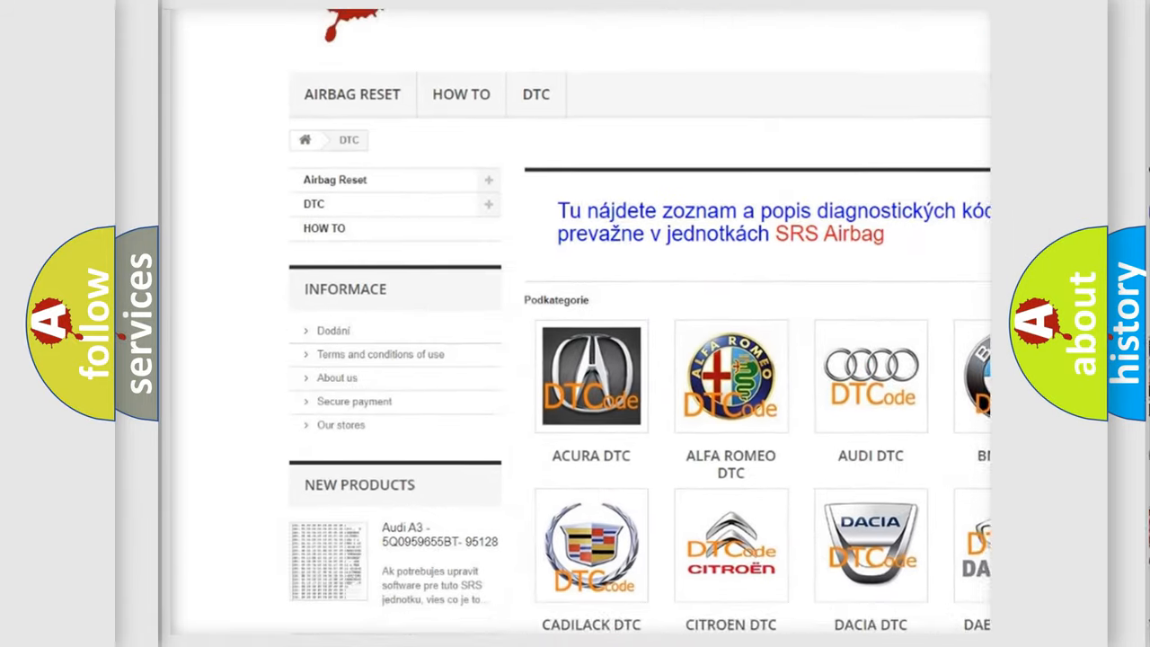
{"action": "scroll", "scroll_direction": "down", "scroll_amount": 3}
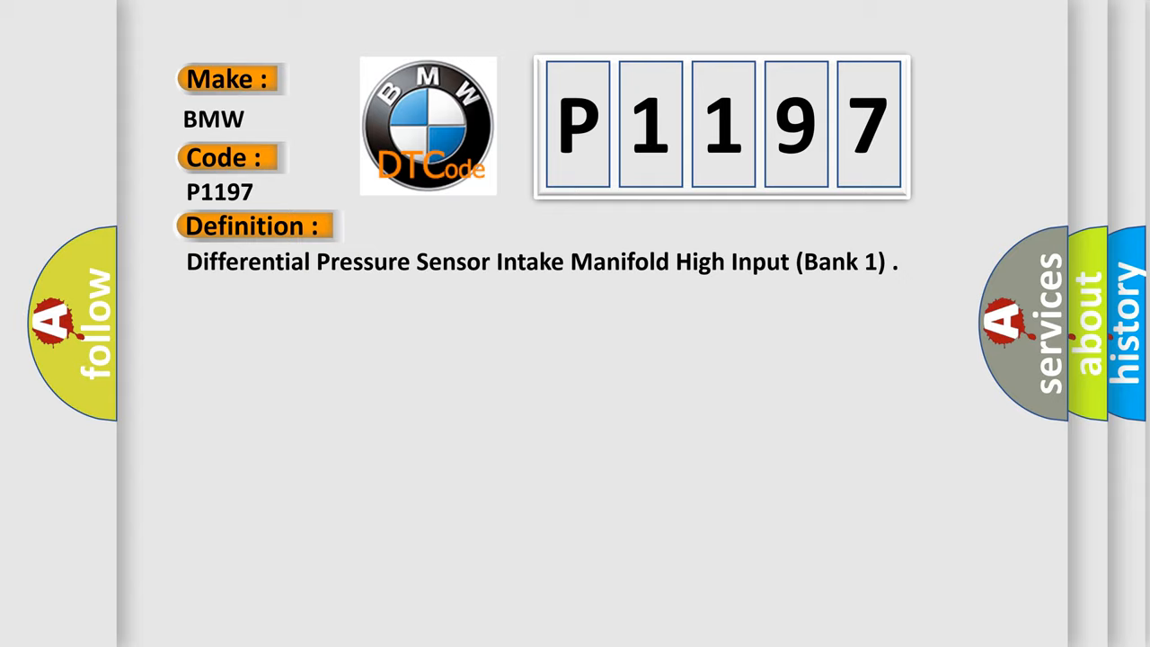
{"action": "left_click", "coordinate": [467, 226]}
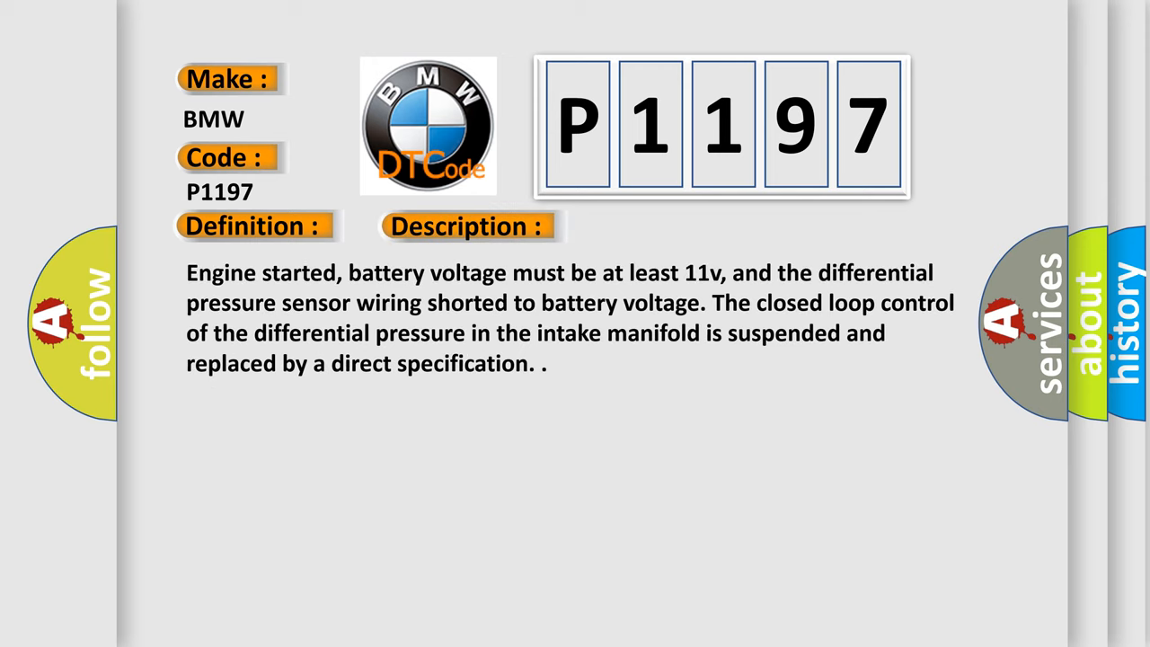